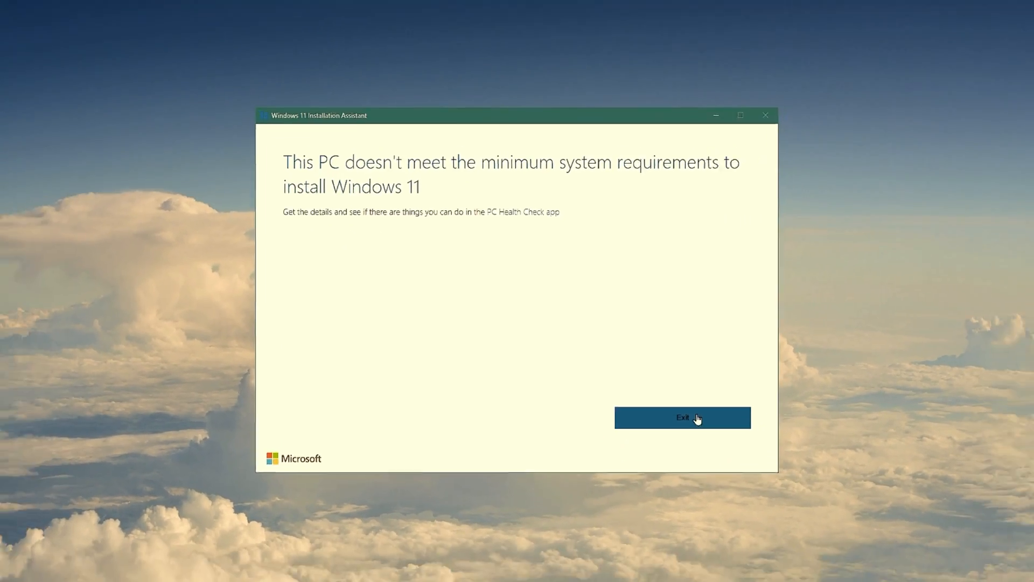
# Step: Exit the Installation Assistant and launch Registry Editor via the Run dialog (regedit)
pyautogui.click(682, 417)
pyautogui.write('reg')
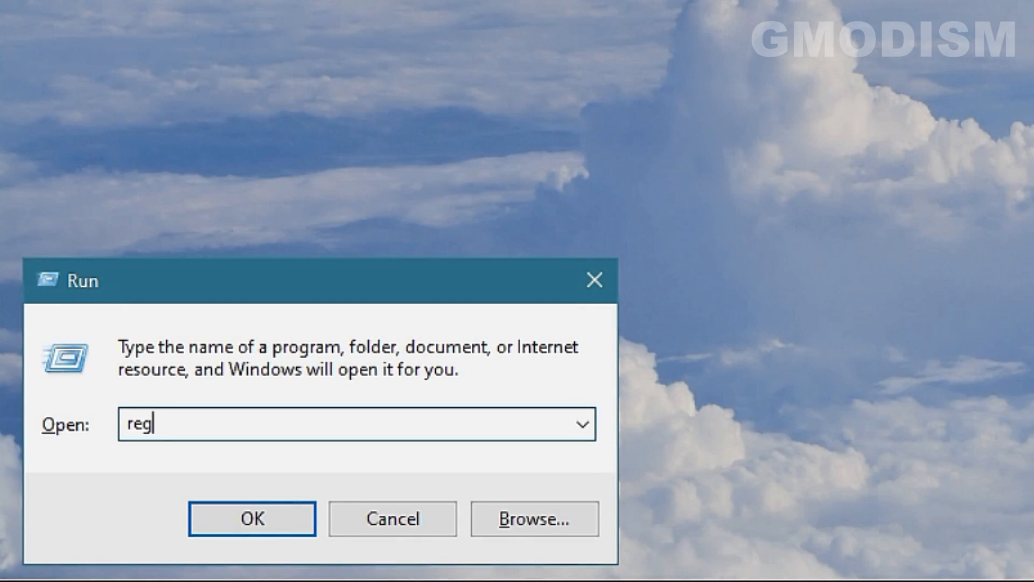
pyautogui.click(252, 518)
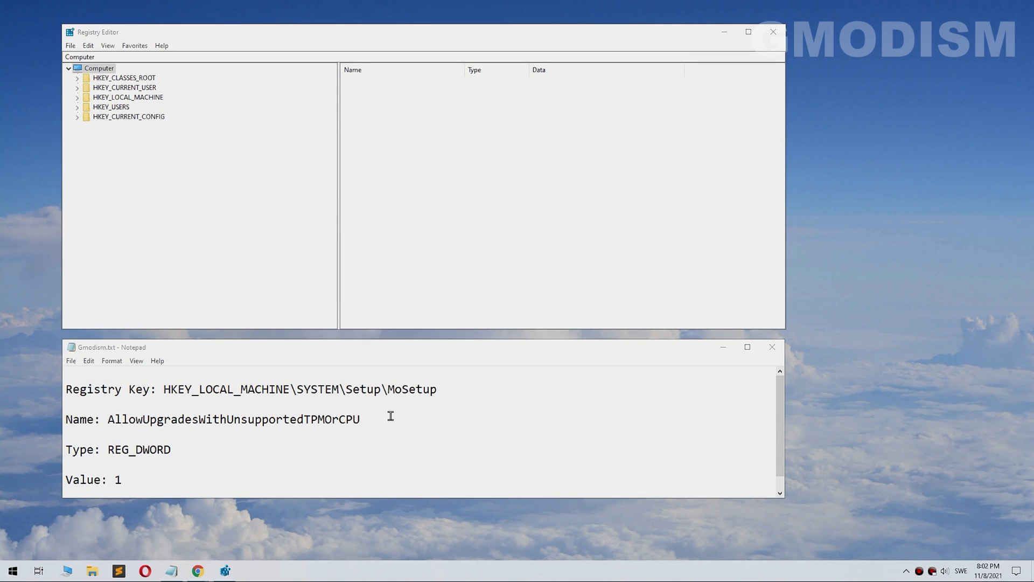
# Step: Navigate Registry Editor to HKEY_LOCAL_MACHINE\SYSTEM\Setup\MoSetup using the path copied from the notes
pyautogui.moveTo(165, 389); pyautogui.dragTo(420, 388)
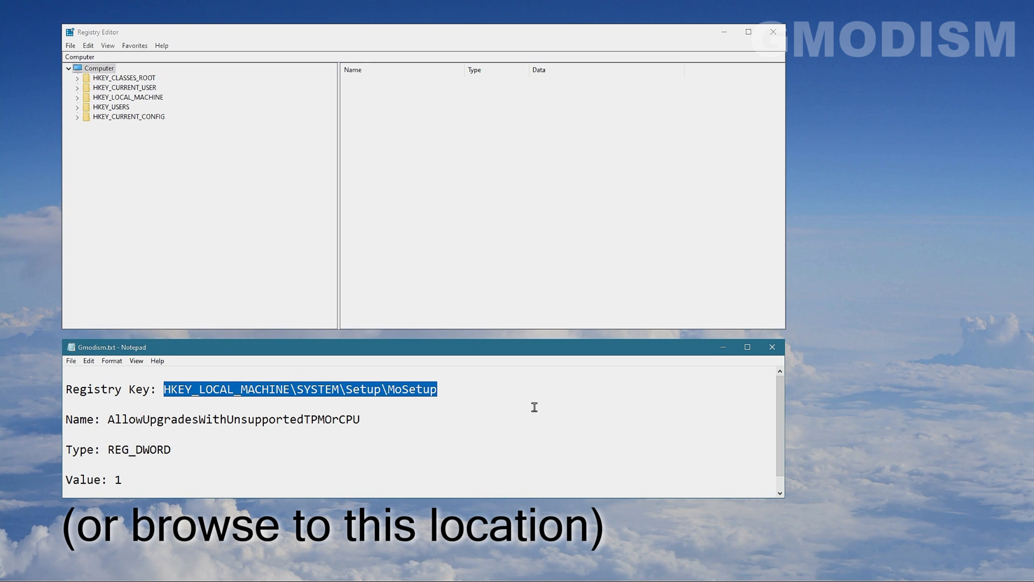
pyautogui.click(198, 56)
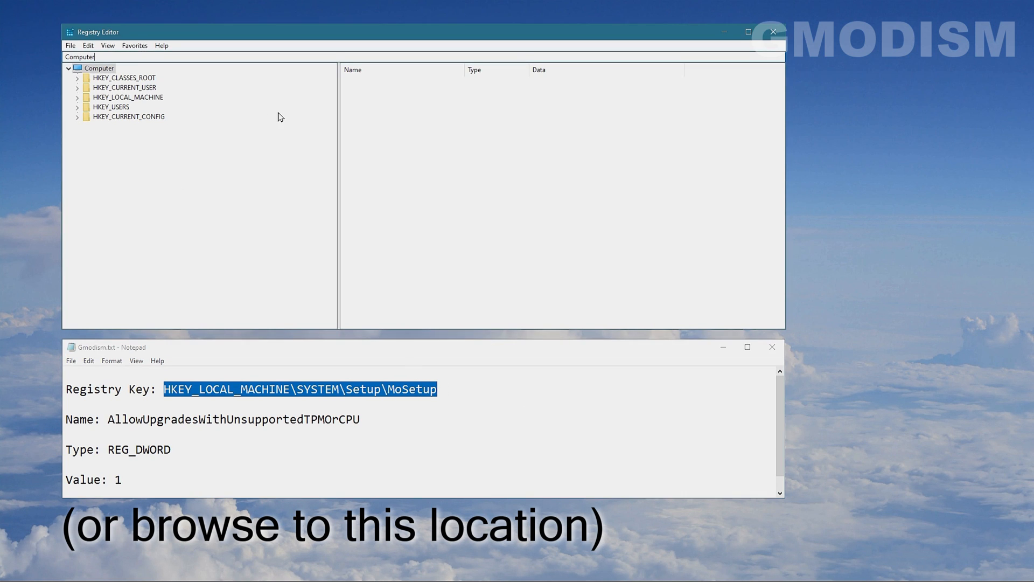
pyautogui.write('HKEY_LOCAL_MACHINE\\SYSTEM\\Setup\\MoSetup')
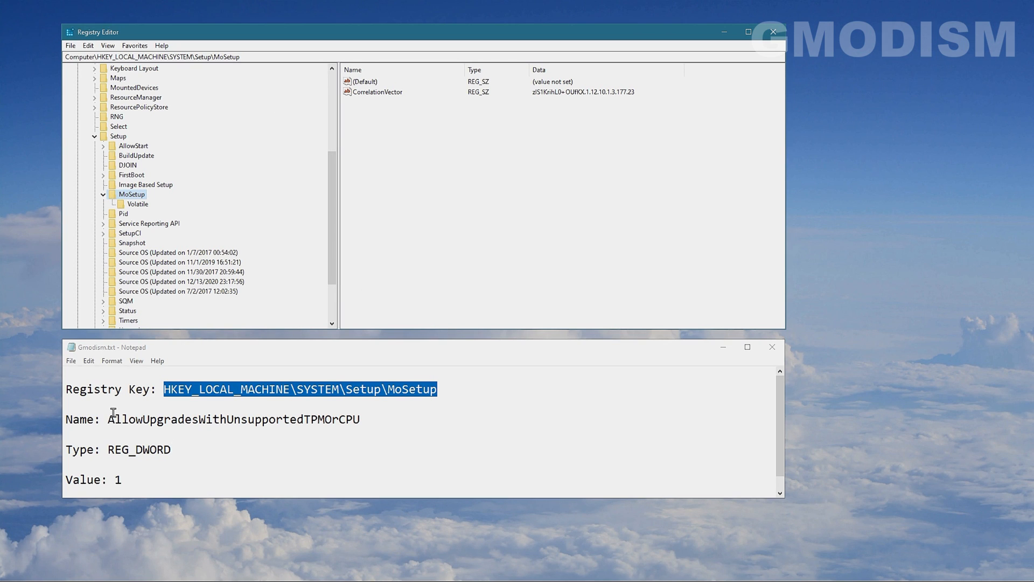
pyautogui.doubleClick(233, 419)
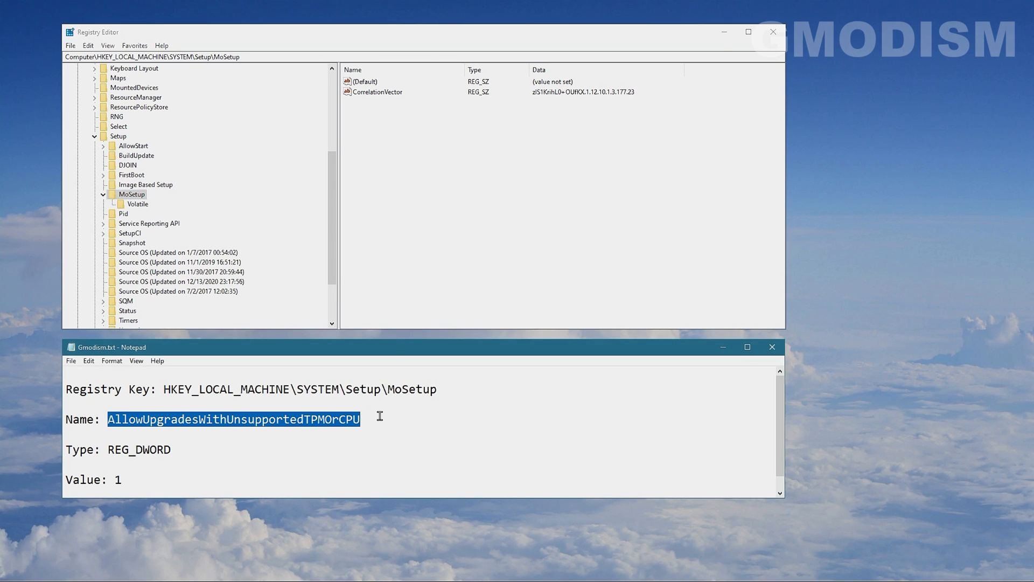
pyautogui.moveTo(415, 273)
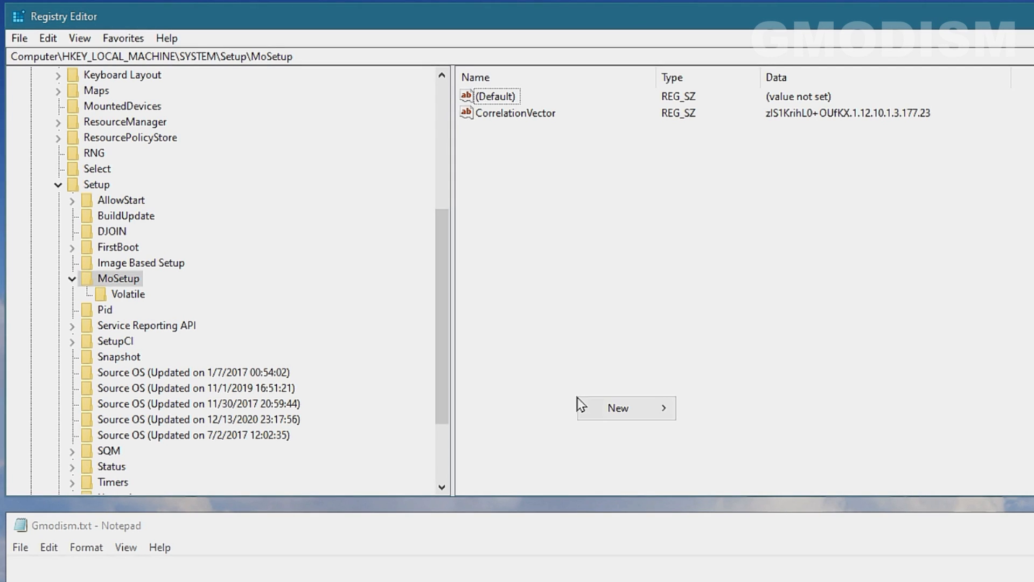
pyautogui.moveTo(617, 408)
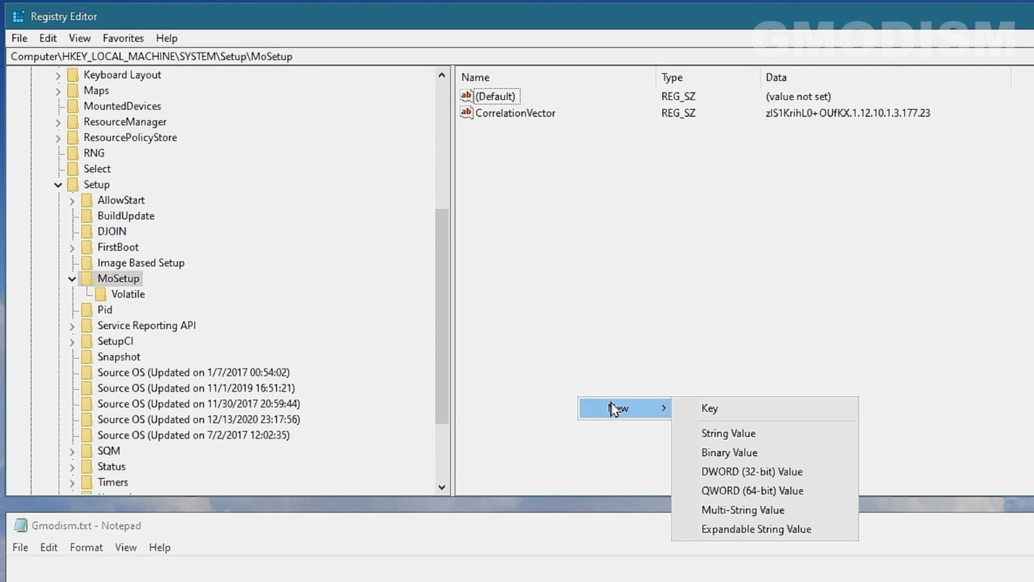
pyautogui.moveTo(752, 471)
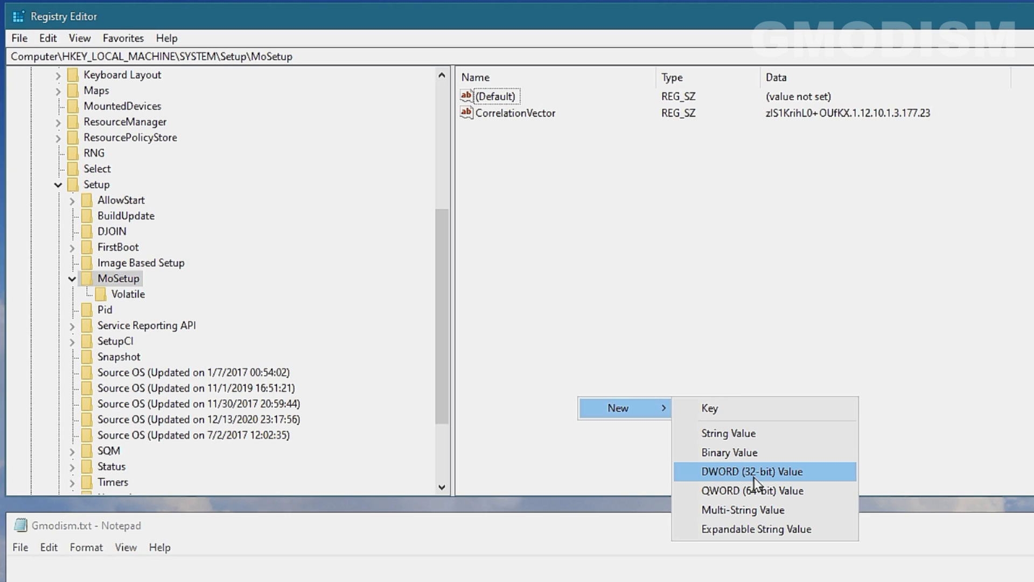
# Step: Create a new 32-bit DWORD value named AllowUpgradesWithUnsupportedTPMOrCPU under MoSetup
pyautogui.click(749, 471)
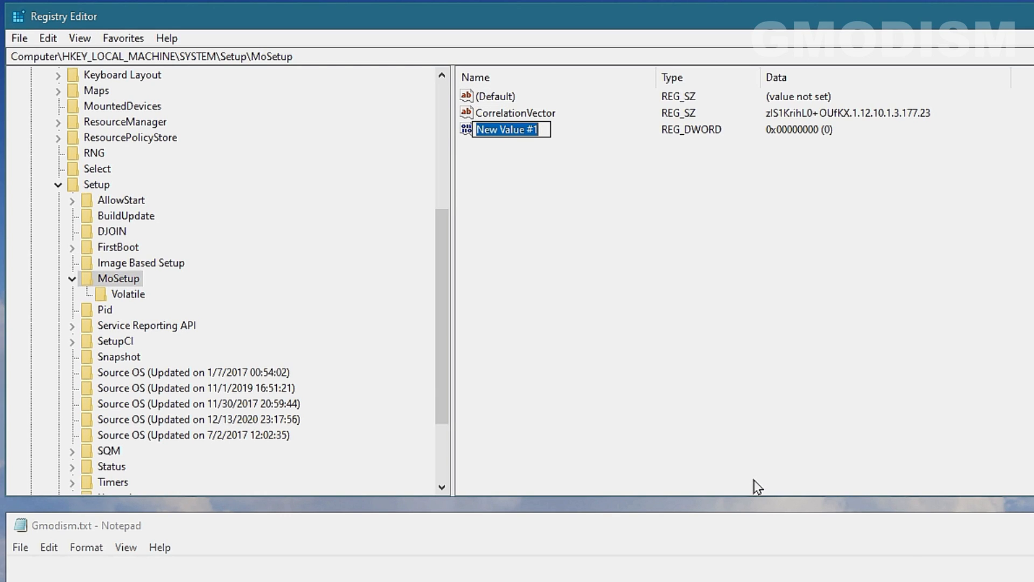
pyautogui.write('AllowUpgradesWithUnsupportedTPMOrCPU')
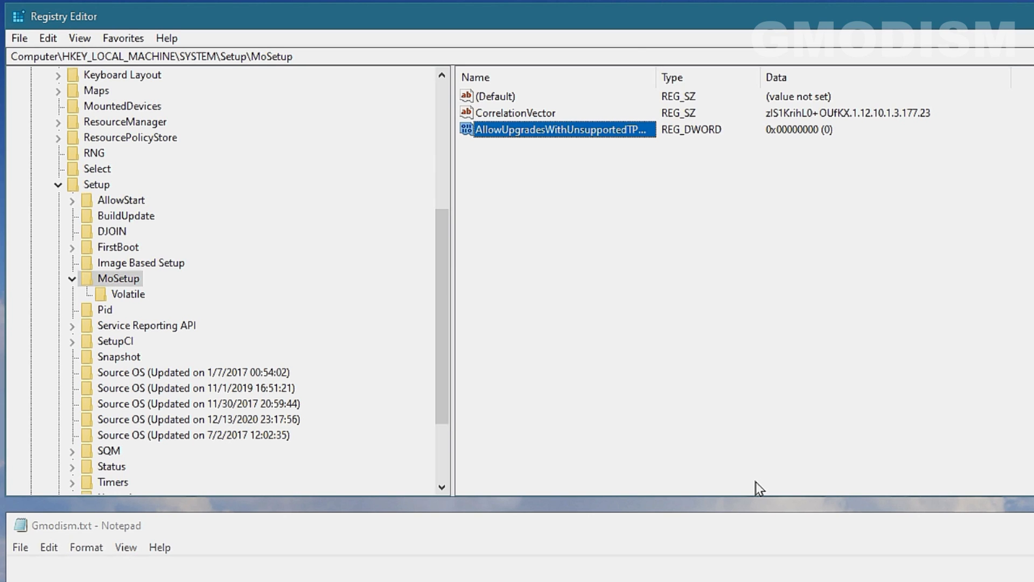
# Step: Set AllowUpgradesWithUnsupportedTPMOrCPU to value data 1 and put the notes away
pyautogui.doubleClick(561, 129)
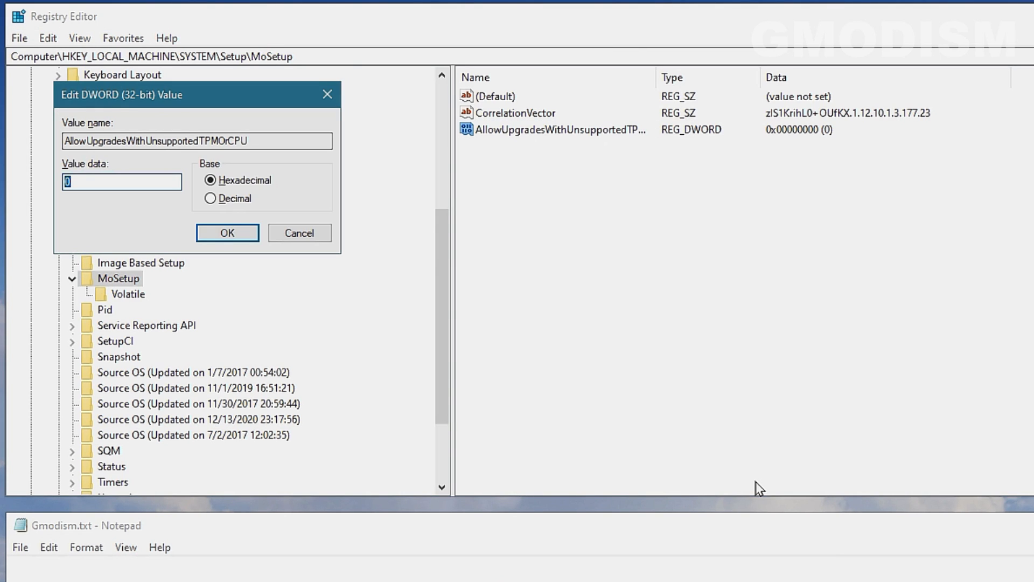
pyautogui.write('1')
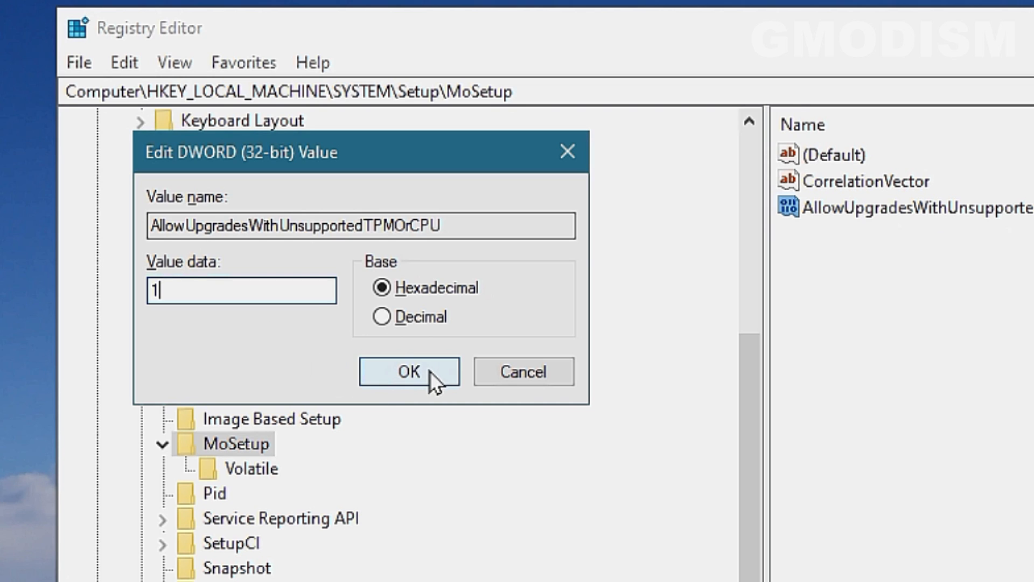
pyautogui.click(408, 371)
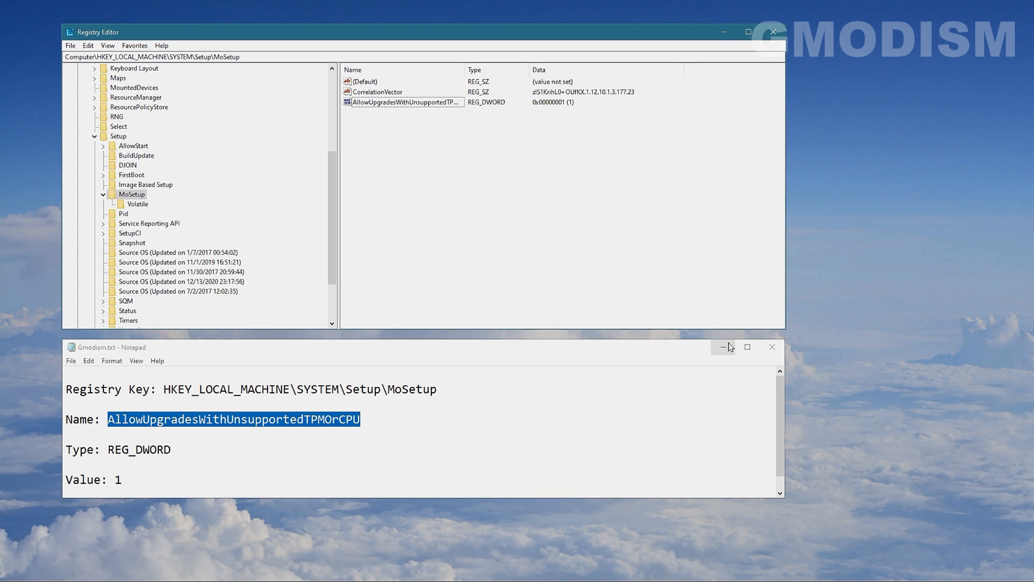
pyautogui.click(722, 348)
pyautogui.write('system')
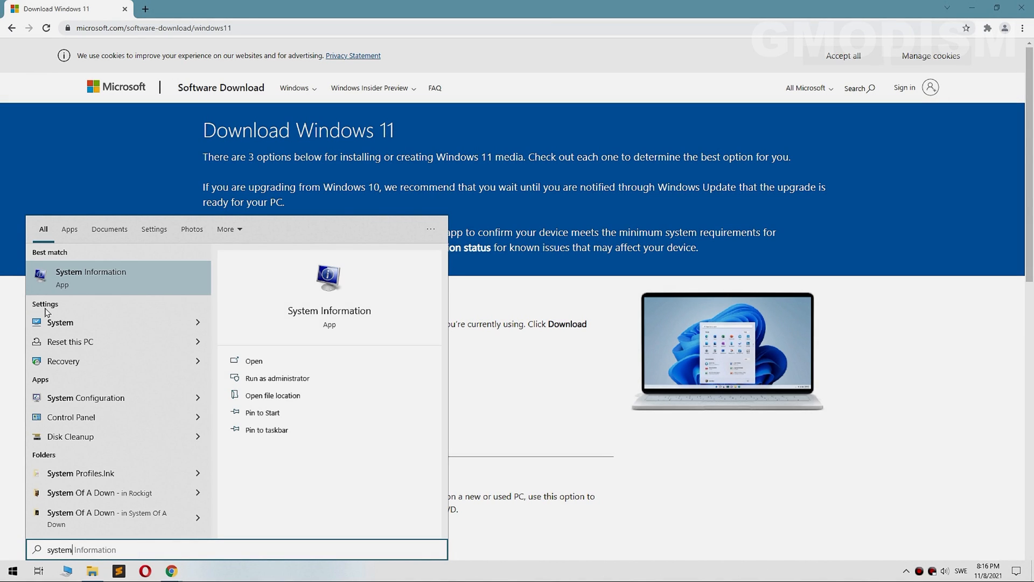
# Step: Launch System Information and confirm the system locale is Sweden
pyautogui.click(252, 360)
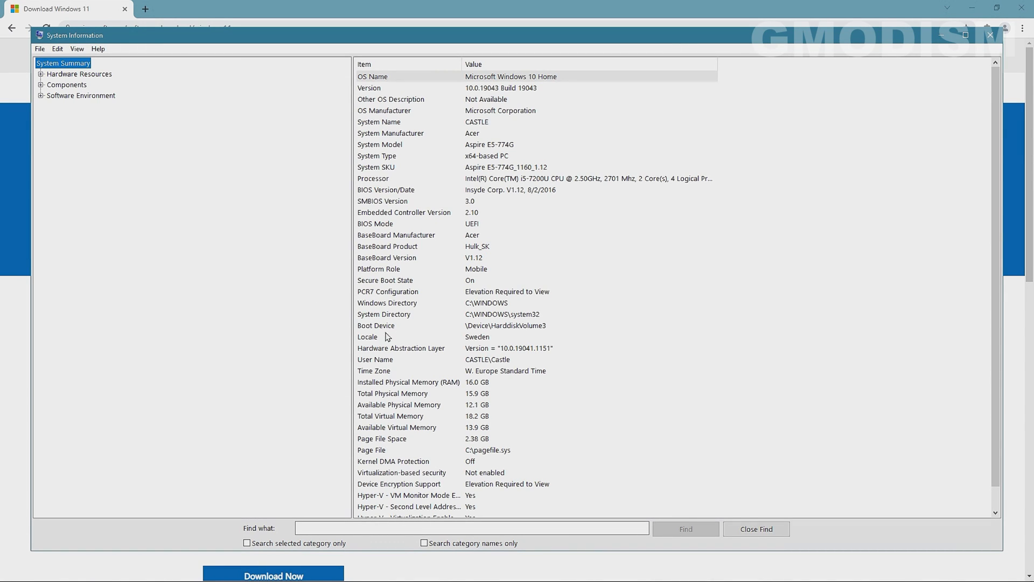
pyautogui.click(367, 336)
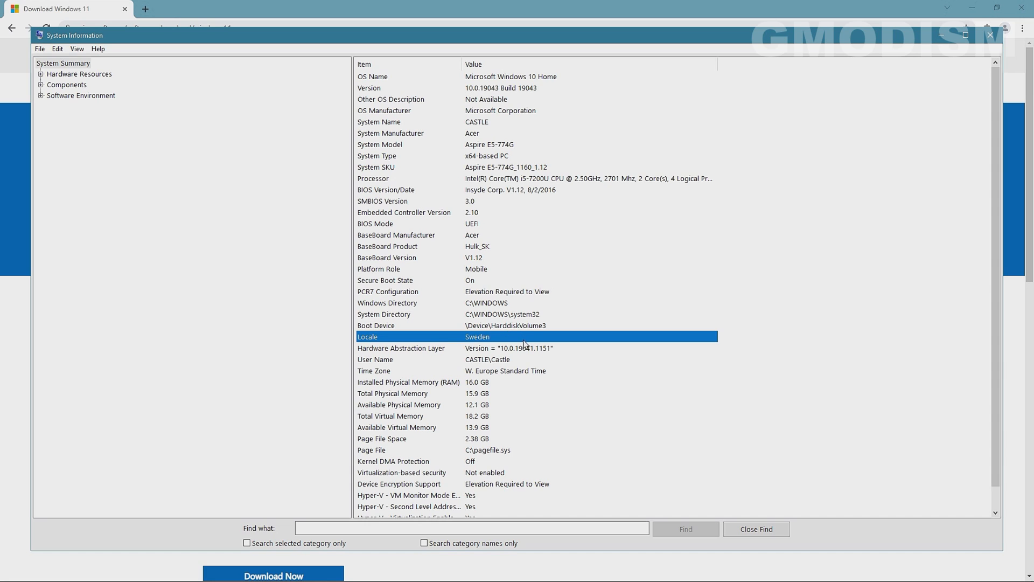
pyautogui.moveTo(926, 76)
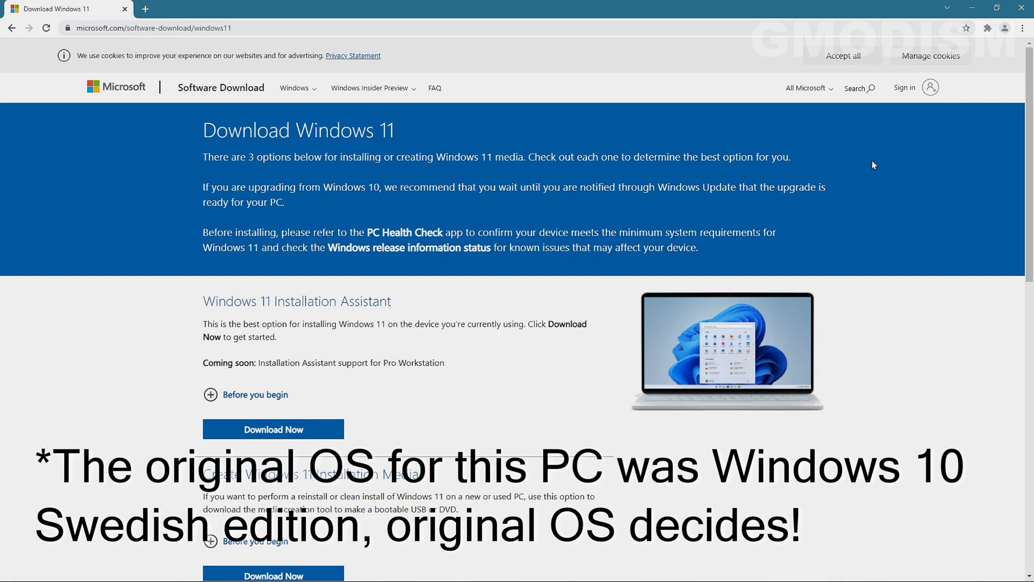
# Step: Review the 'Before you begin' requirements in the Windows 11 Disk Image (ISO) section of the download page
pyautogui.scroll(-3)
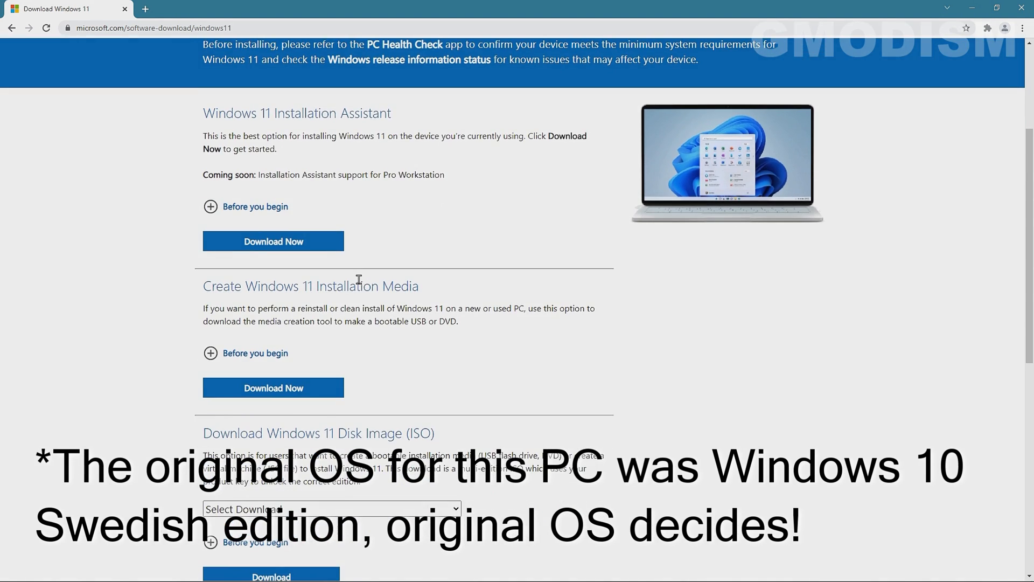
pyautogui.scroll(-3)
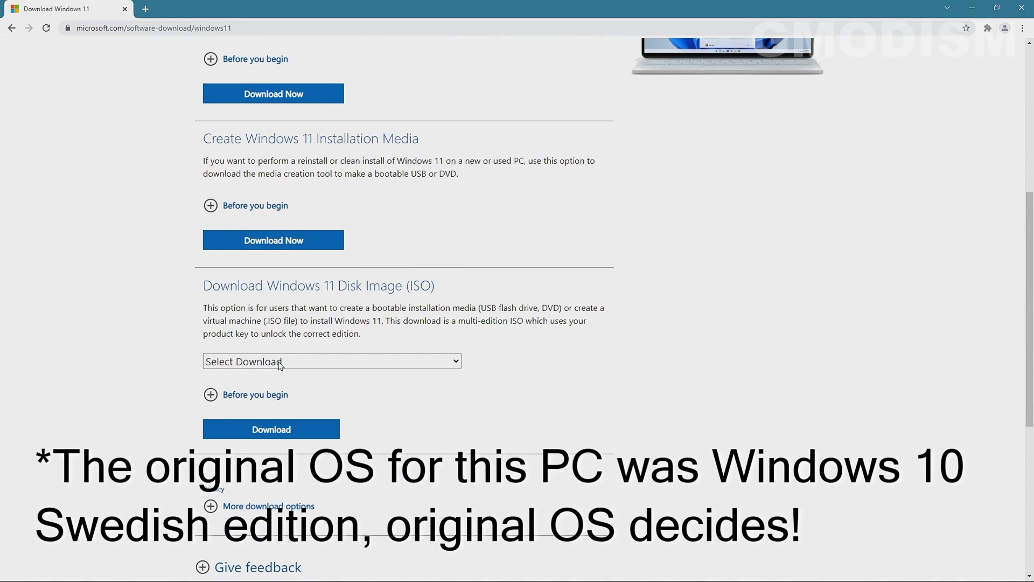
pyautogui.click(332, 361)
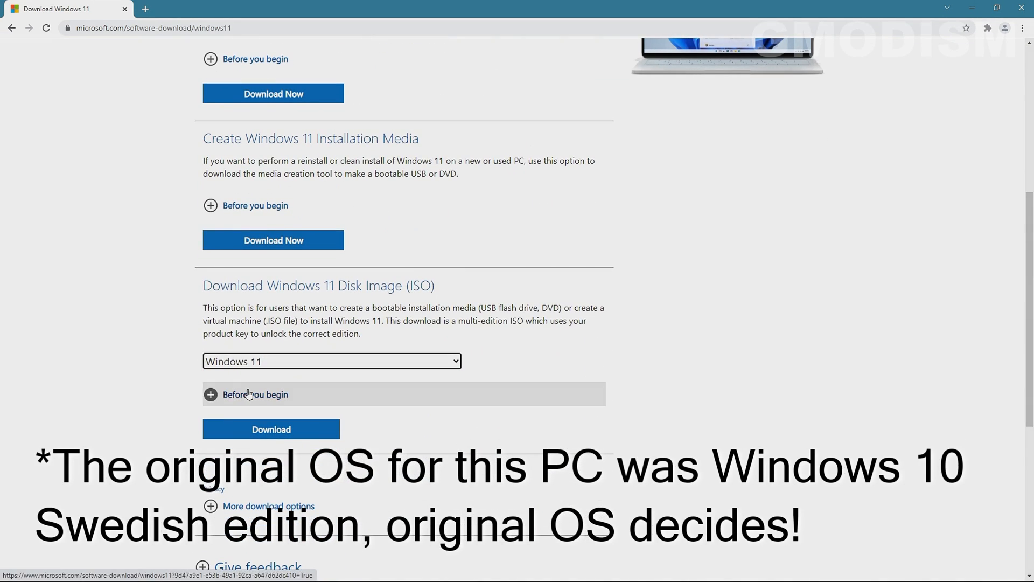
pyautogui.scroll(-3)
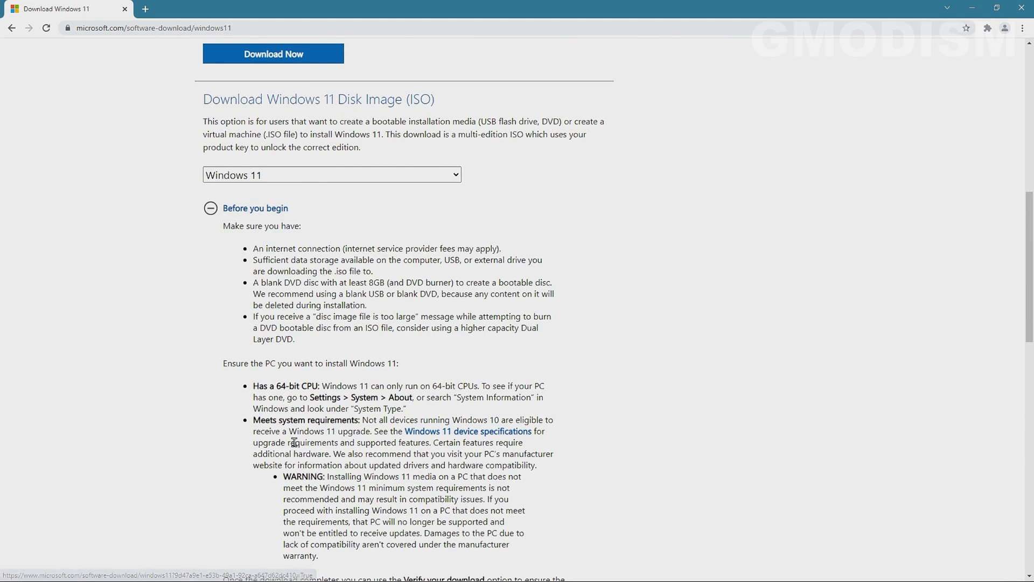
pyautogui.scroll(-3)
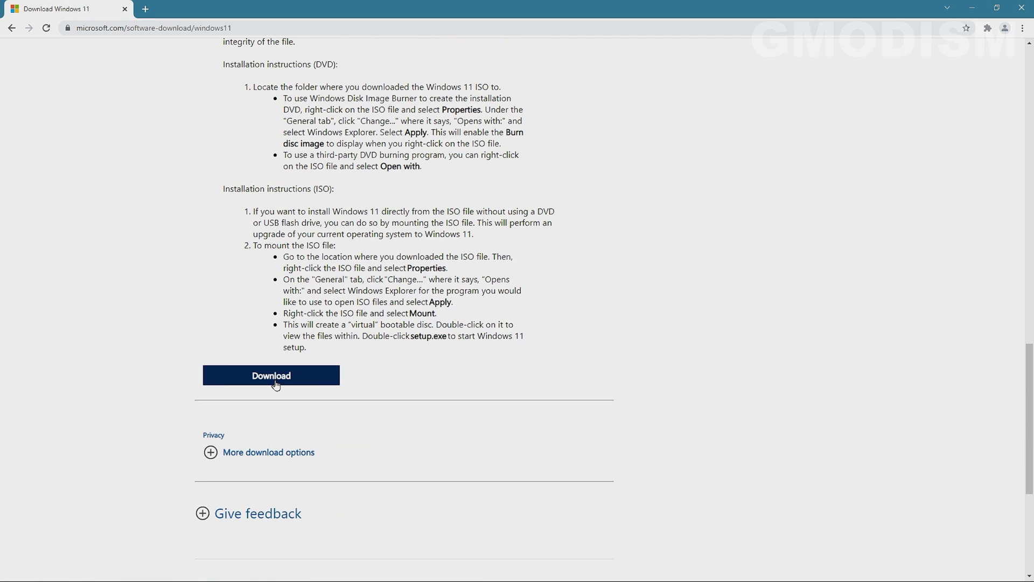
pyautogui.scroll(-3)
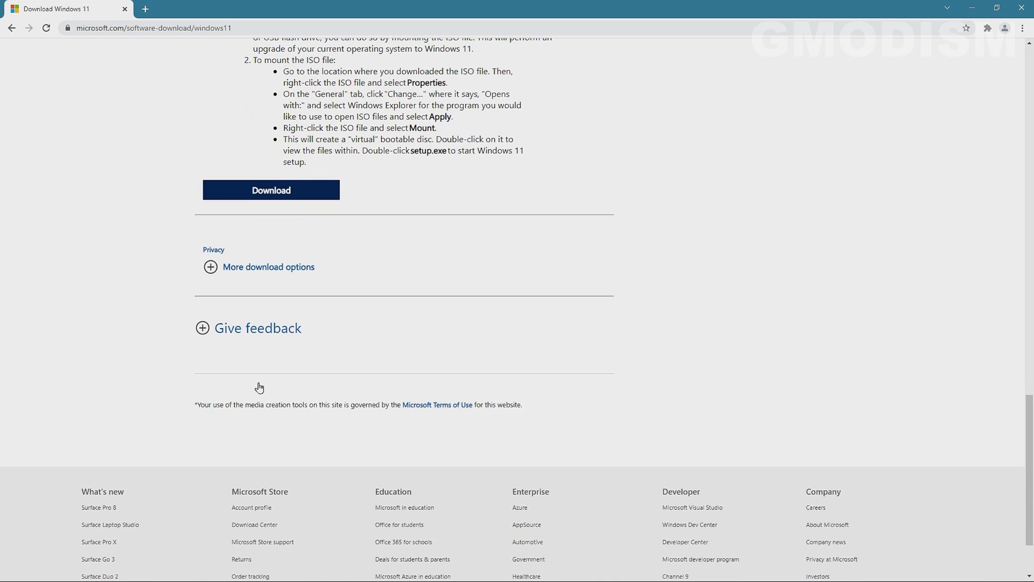
pyautogui.scroll(3)
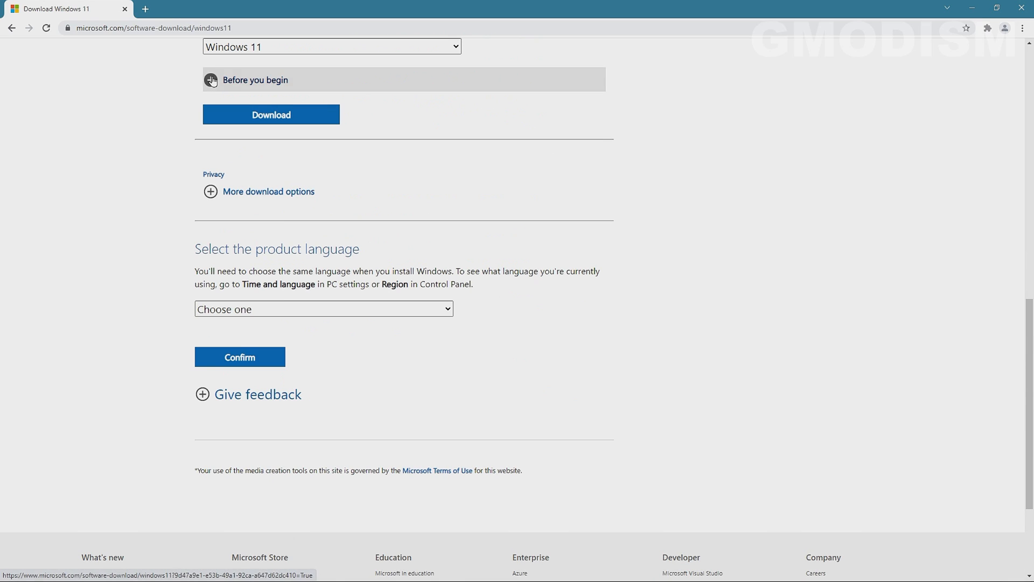
# Step: Choose Swedish as the product language for the Windows 11 ISO
pyautogui.click(323, 309)
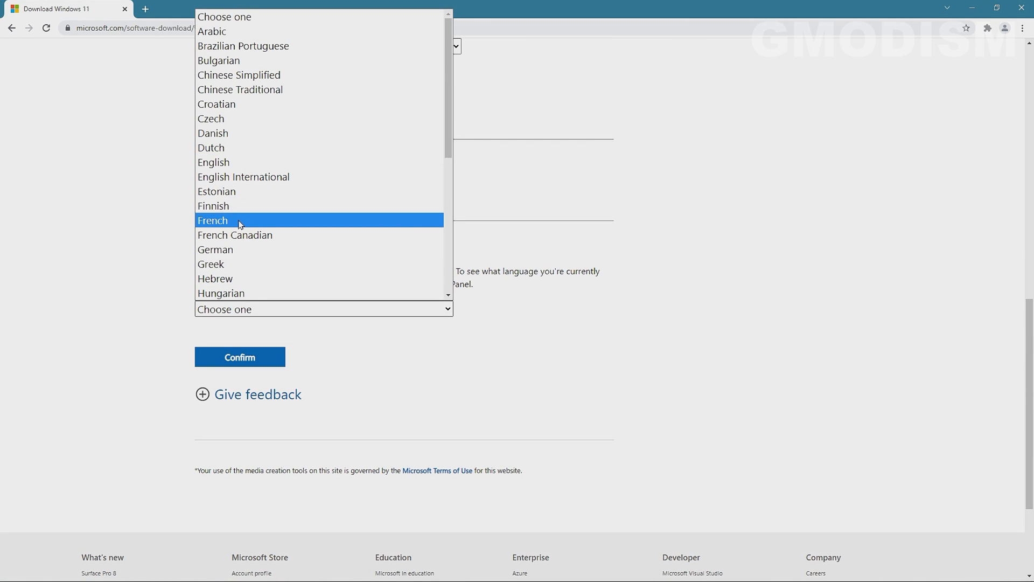
pyautogui.scroll(-3)
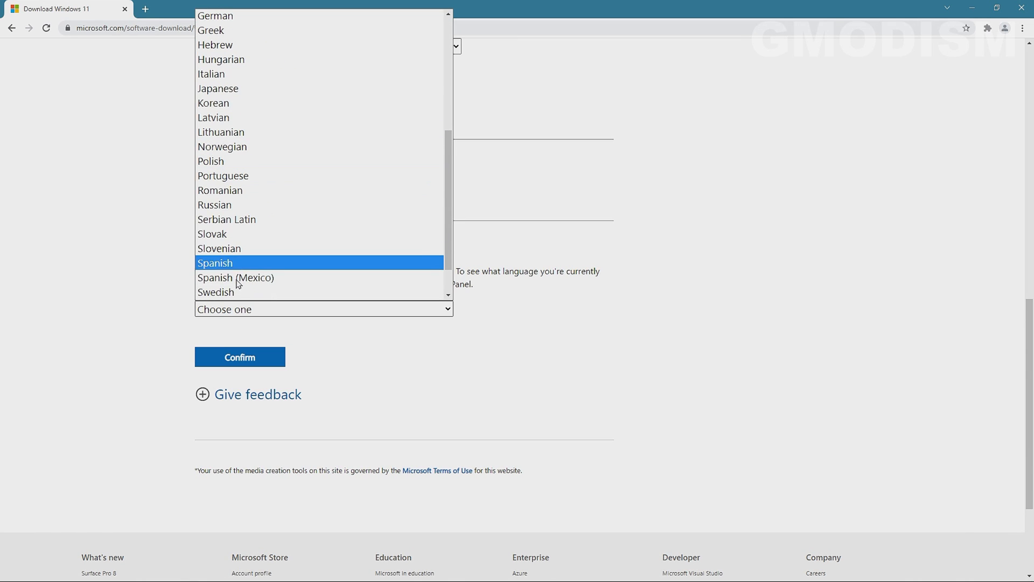
pyautogui.click(215, 292)
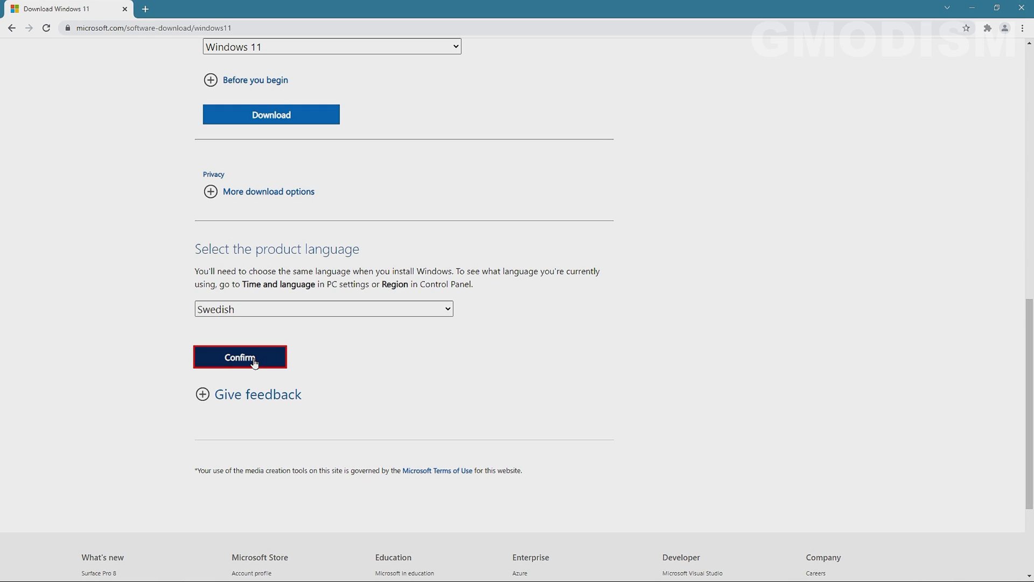
# Step: Confirm Swedish, download the 64-bit Win11_Swedish_x64.iso and open it once finished
pyautogui.click(240, 356)
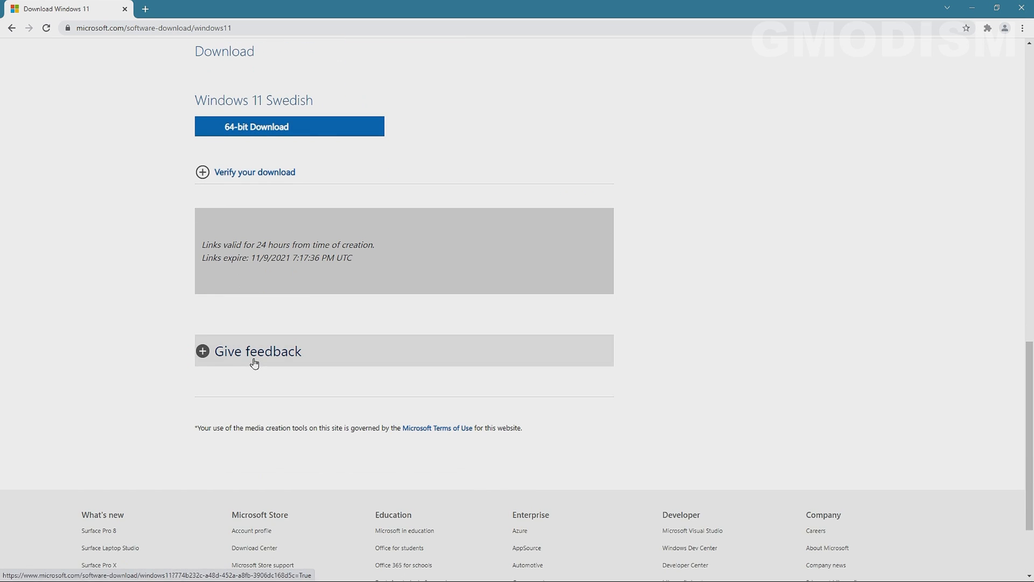
pyautogui.click(288, 126)
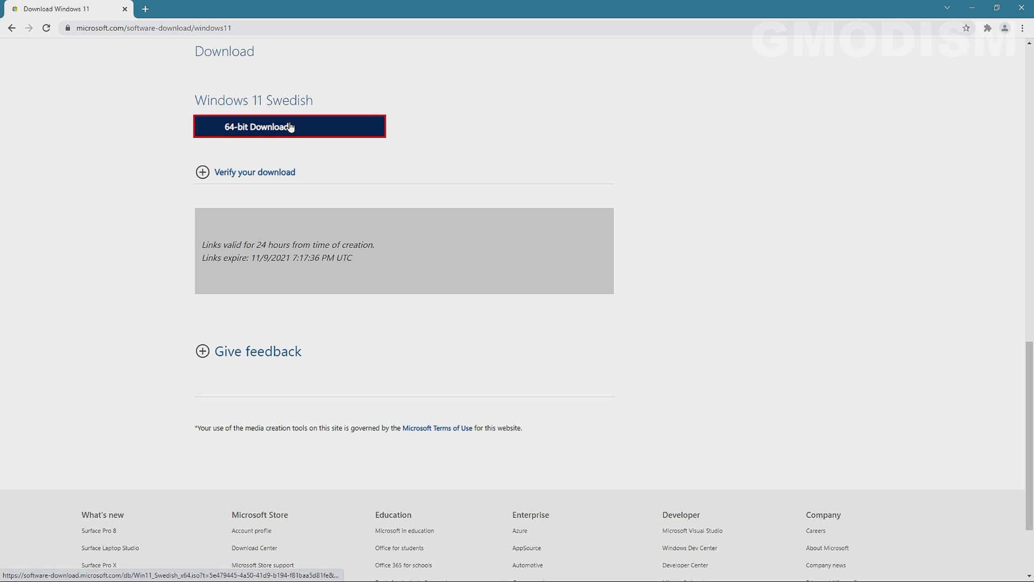
pyautogui.click(289, 126)
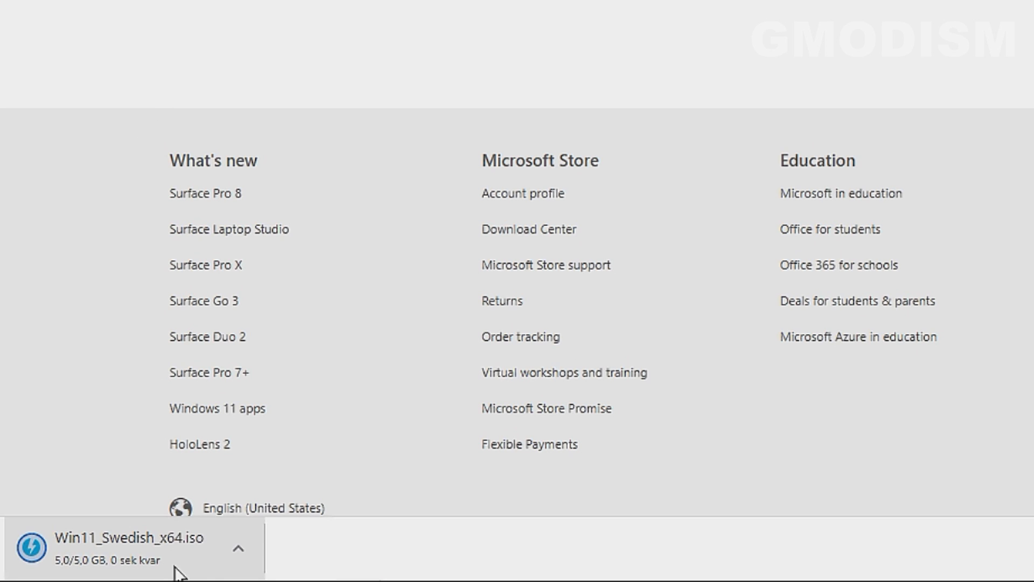
pyautogui.click(132, 548)
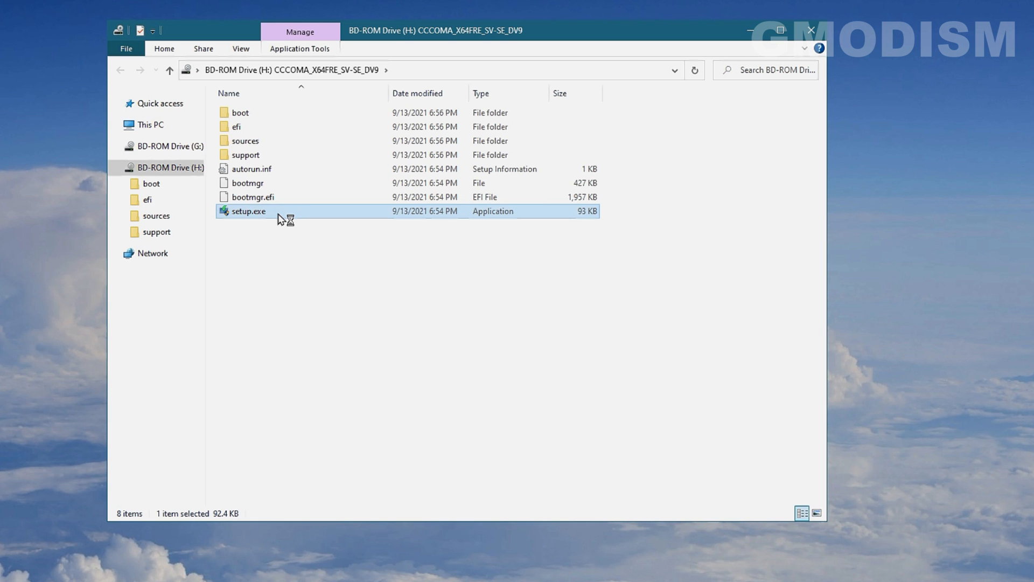
# Step: Launch setup.exe from the mounted Windows 11 Swedish disc image
pyautogui.doubleClick(248, 211)
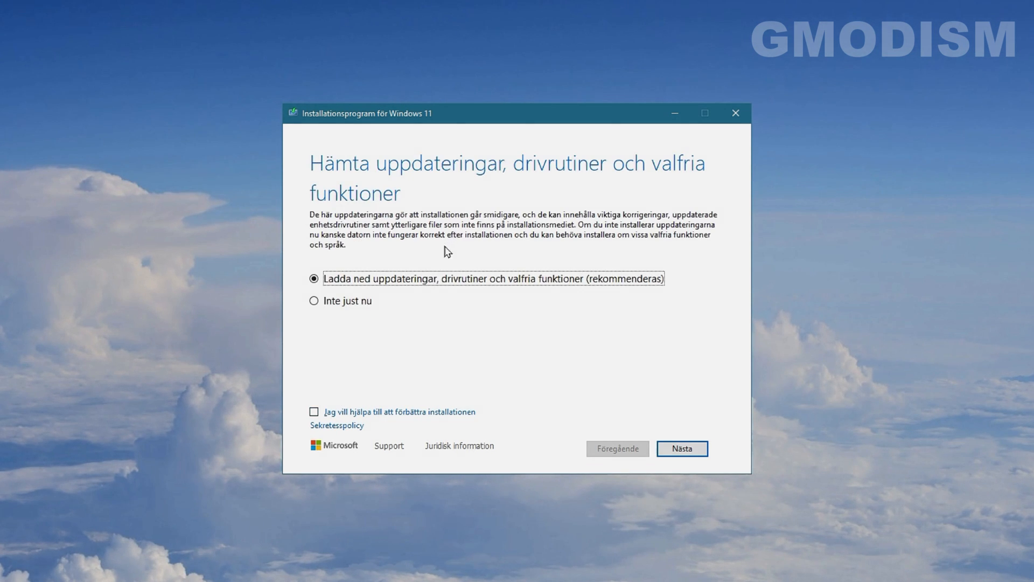
# Step: Proceed with downloading updates in Windows 11 Setup and read through the license terms
pyautogui.click(682, 449)
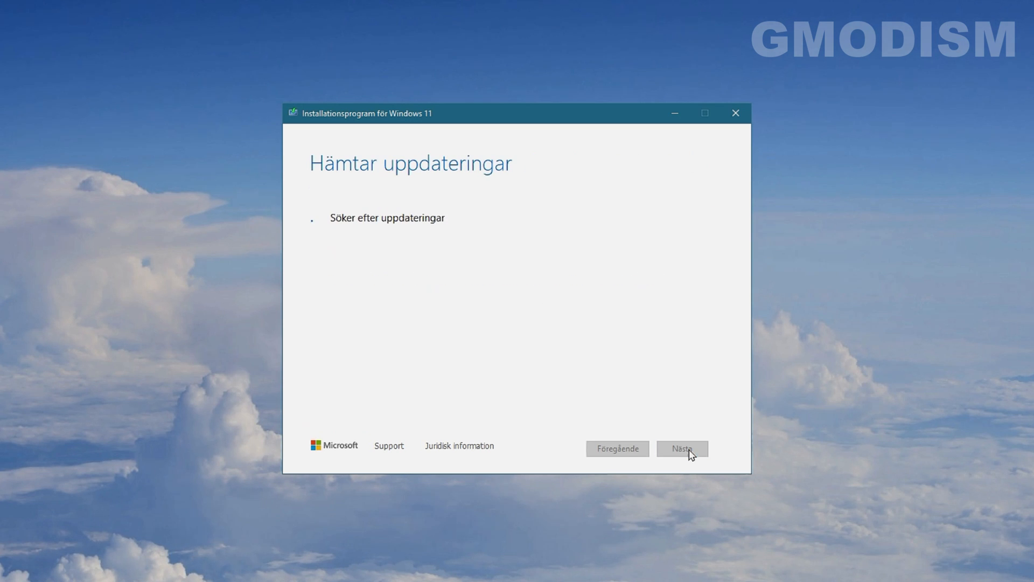
pyautogui.moveTo(578, 280)
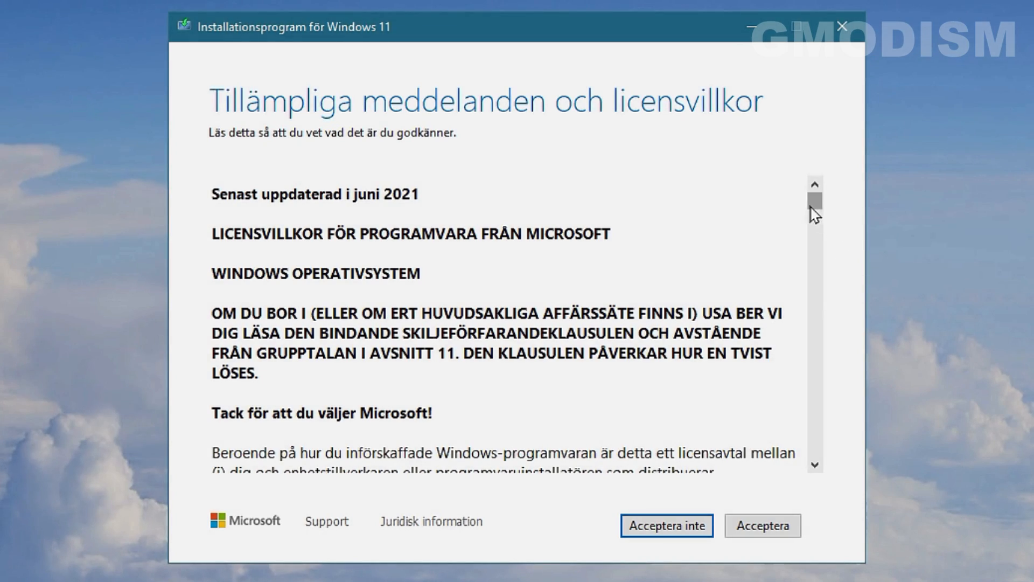
pyautogui.scroll(-3)
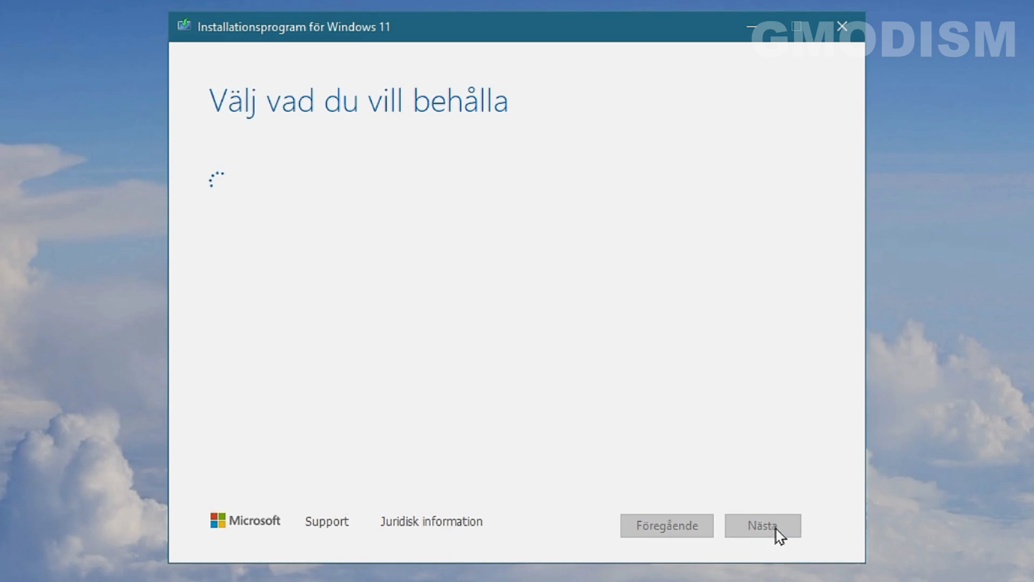
# Step: Confirm keeping personal files and apps and start installing Windows 11 Home
pyautogui.click(761, 525)
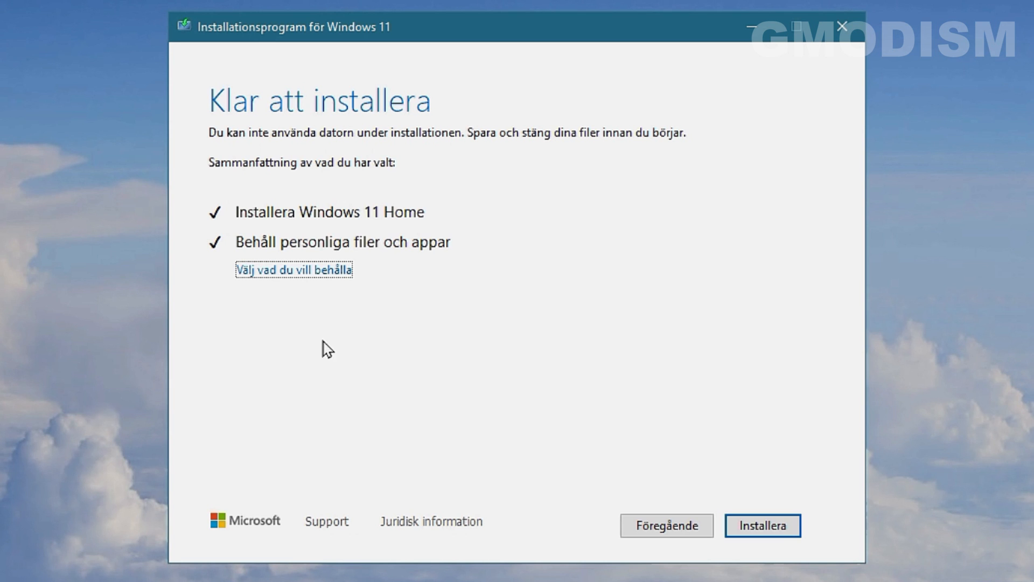
pyautogui.moveTo(558, 209)
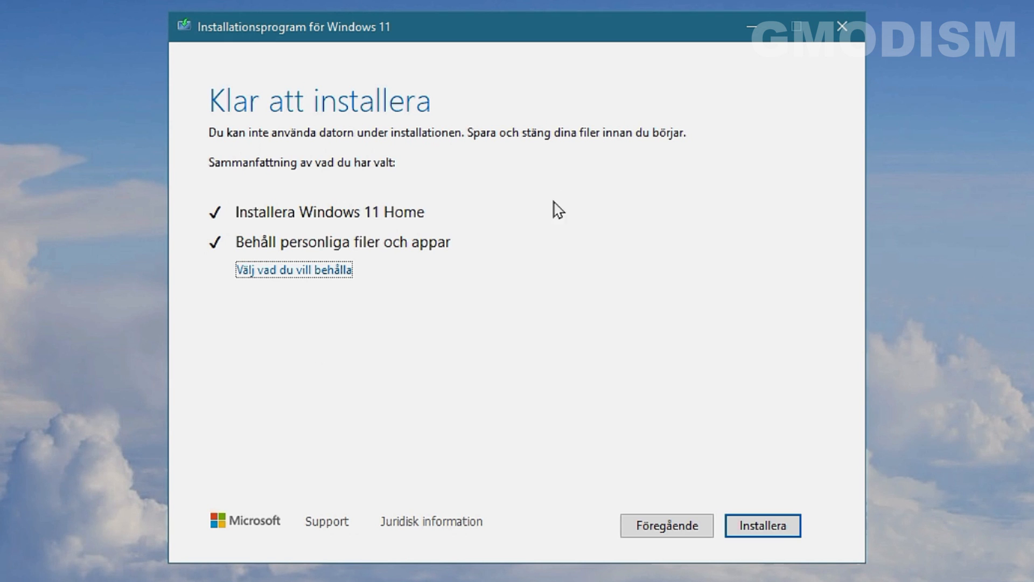
pyautogui.click(761, 526)
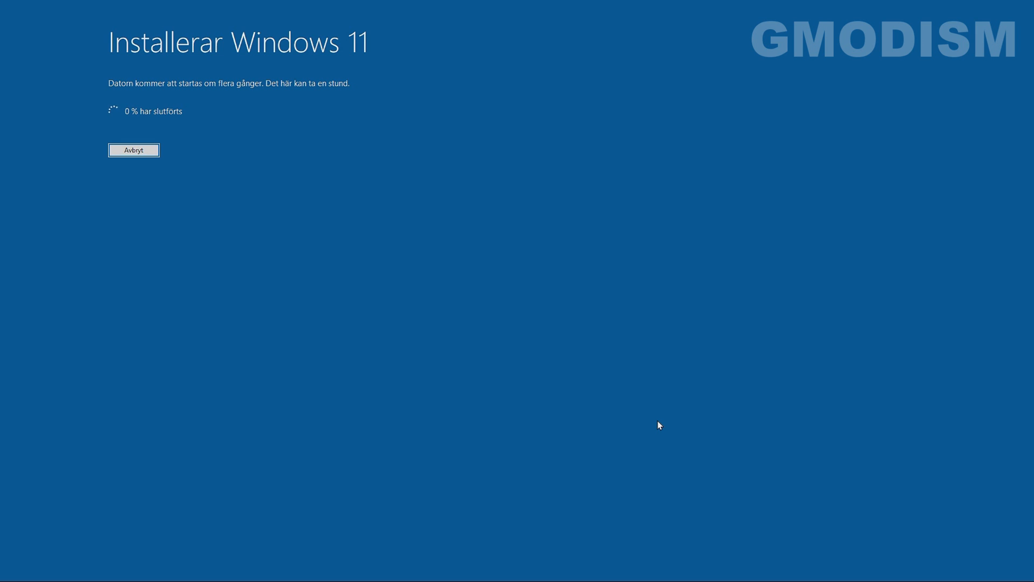
pyautogui.moveTo(496, 335)
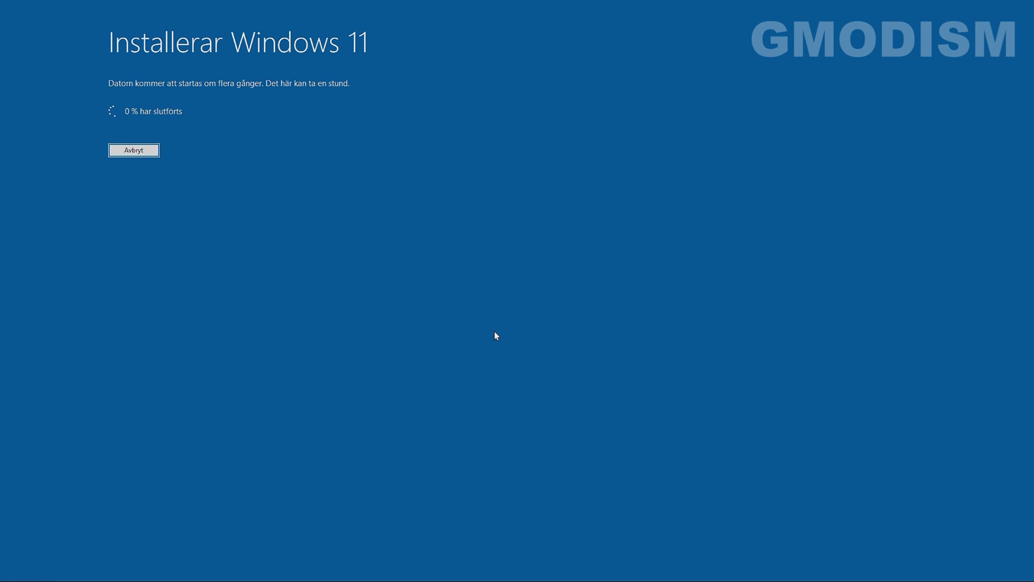
pyautogui.moveTo(524, 332)
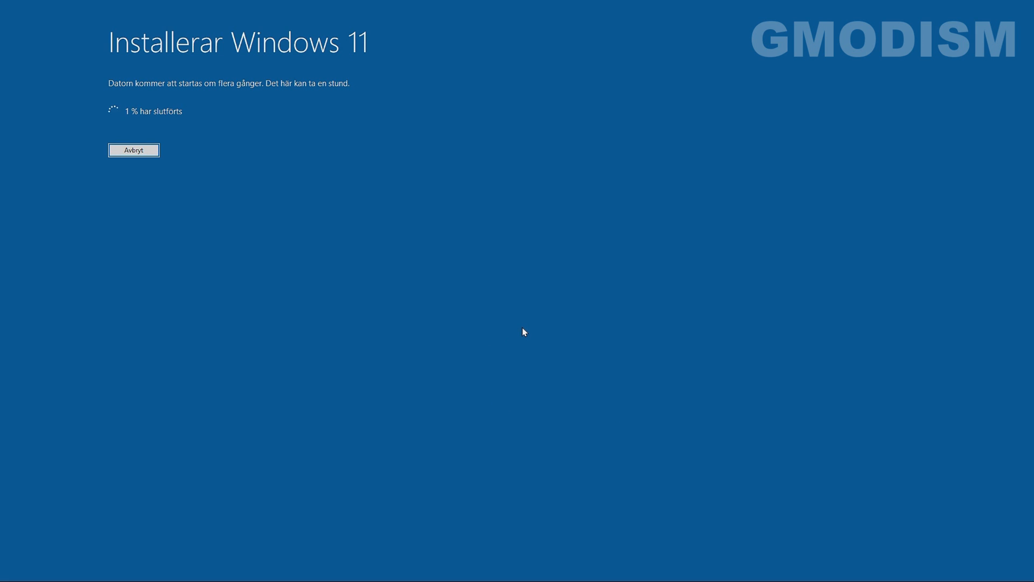